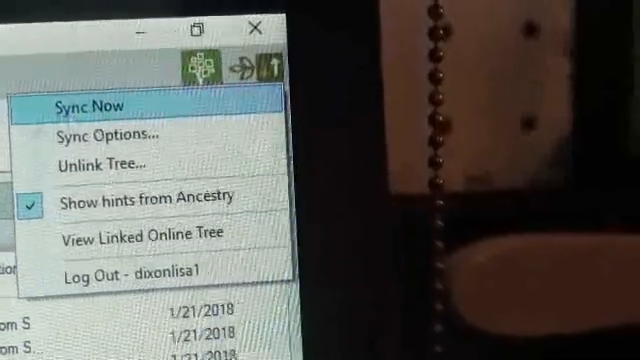
Open the sync menu from the top-right toolbar to view the tree's Ancestry sync status.
left_click(94, 104)
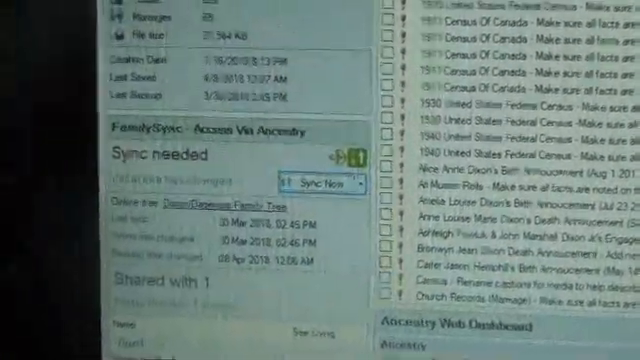
Start syncing the desktop tree with its Ancestry online tree from the FamilySync panel.
left_click(320, 185)
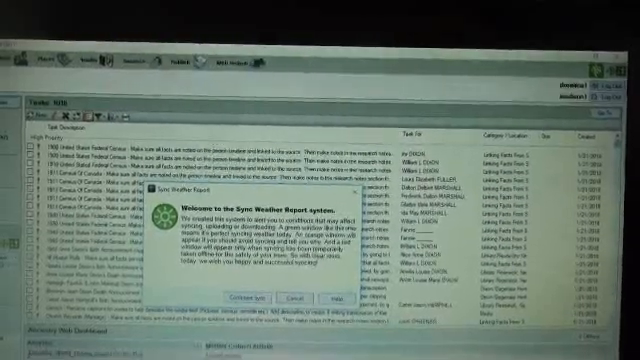
Continue past the Sync Weather Report notice so synchronization begins.
left_click(262, 296)
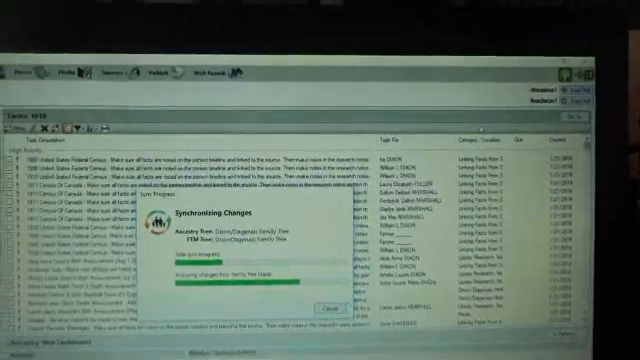